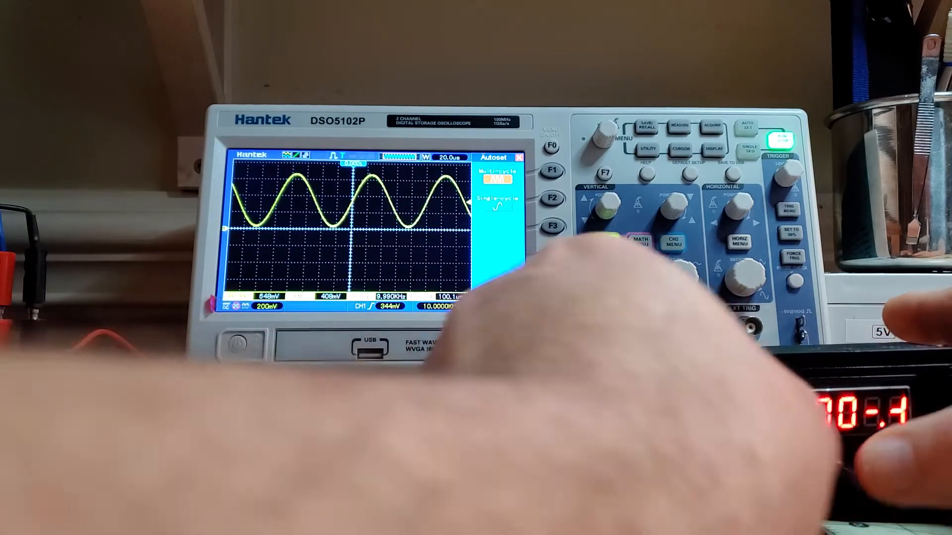
Press AUTO SET to show the generator's waveform as a steady channel 1 trace.
click(607, 241)
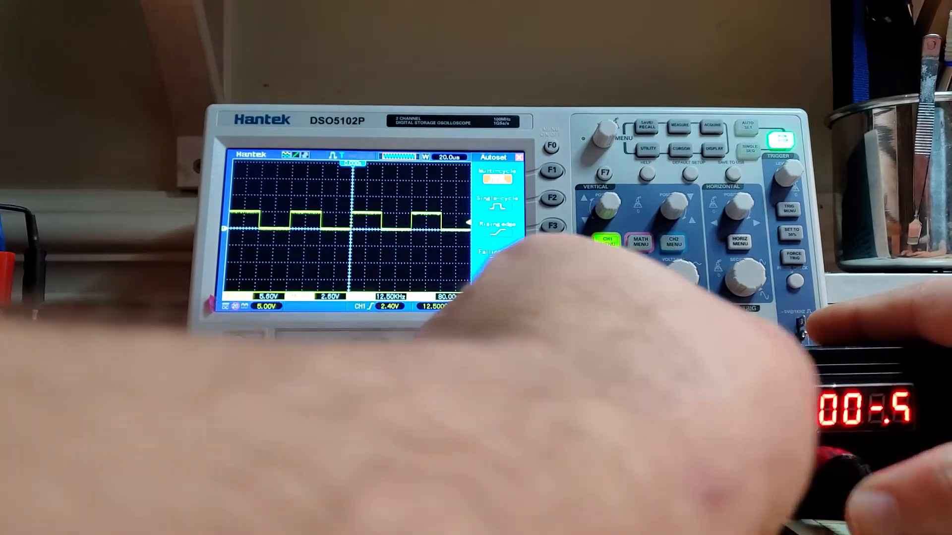
Run AUTO SET to rescale the timebase to 400 ns for the ~226 kHz square wave.
click(744, 128)
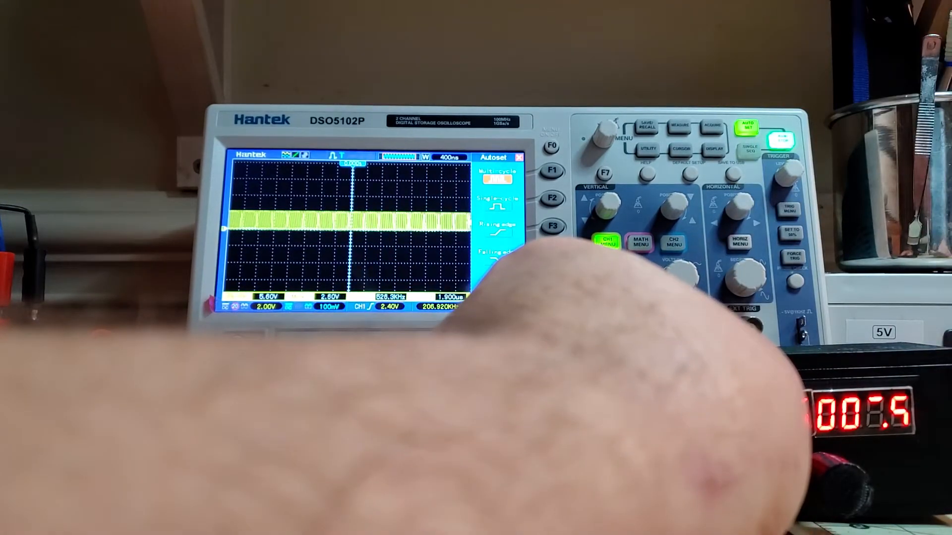